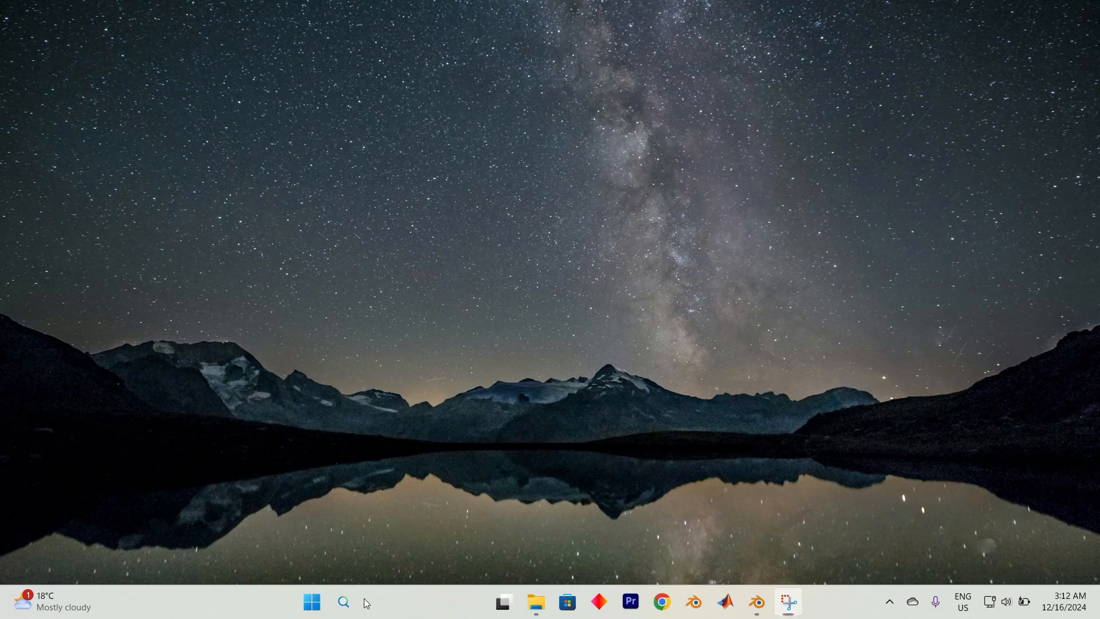
Launch Outlook from Windows search and show the Send / Receive commands over the inbox.
{"action": "type", "text": "out"}
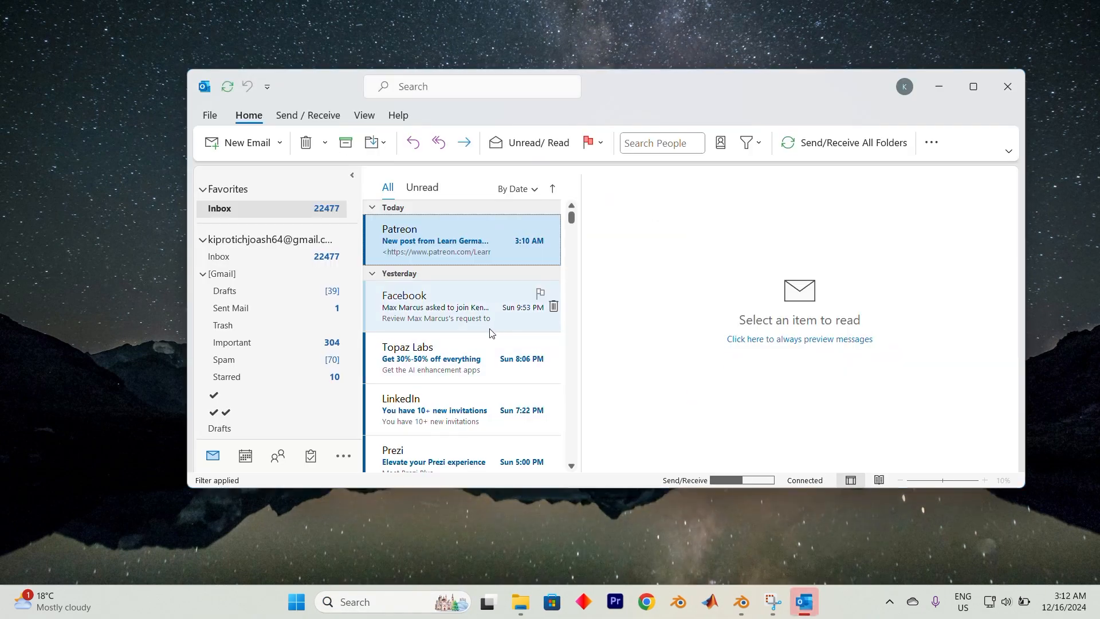
{"action": "mouse_move", "coordinate": [488, 323]}
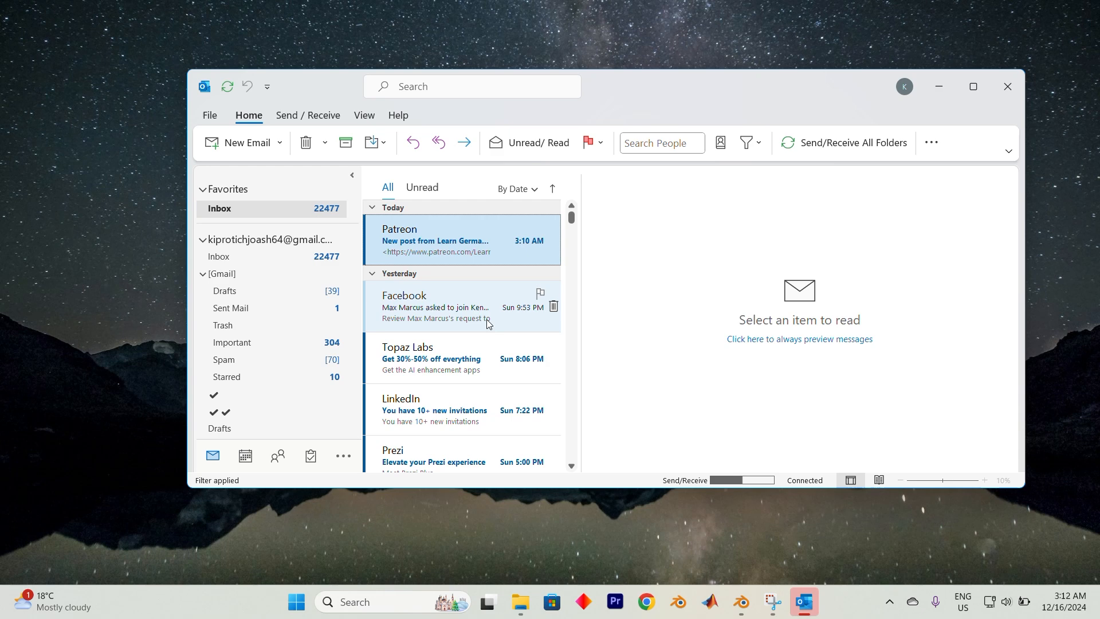
{"action": "left_click", "coordinate": [307, 114]}
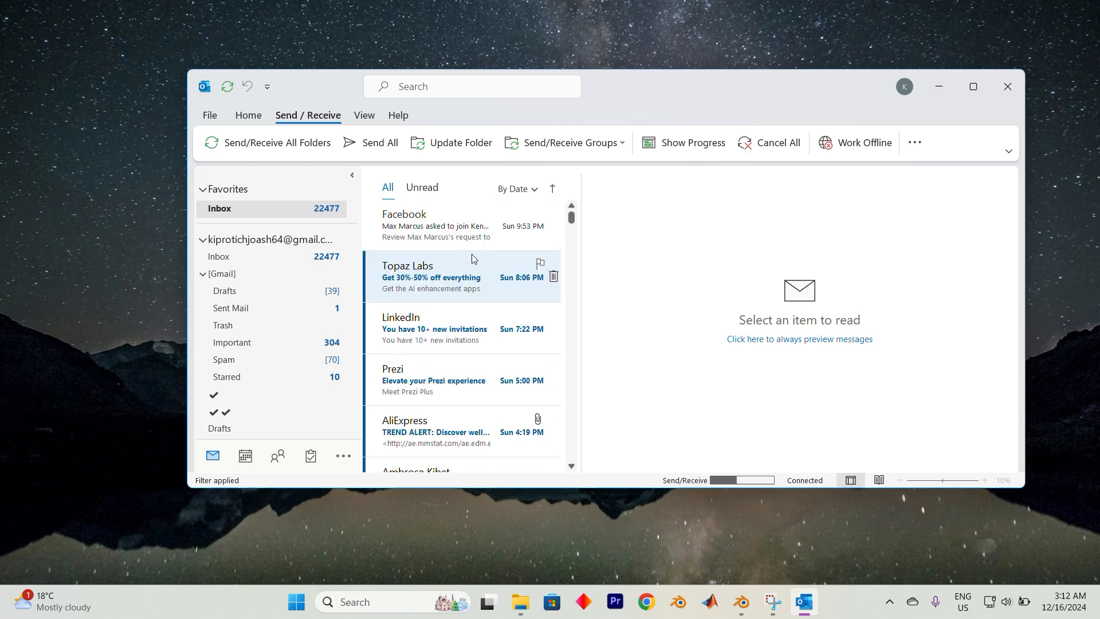
{"action": "scroll", "scroll_direction": "down", "scroll_amount": 3}
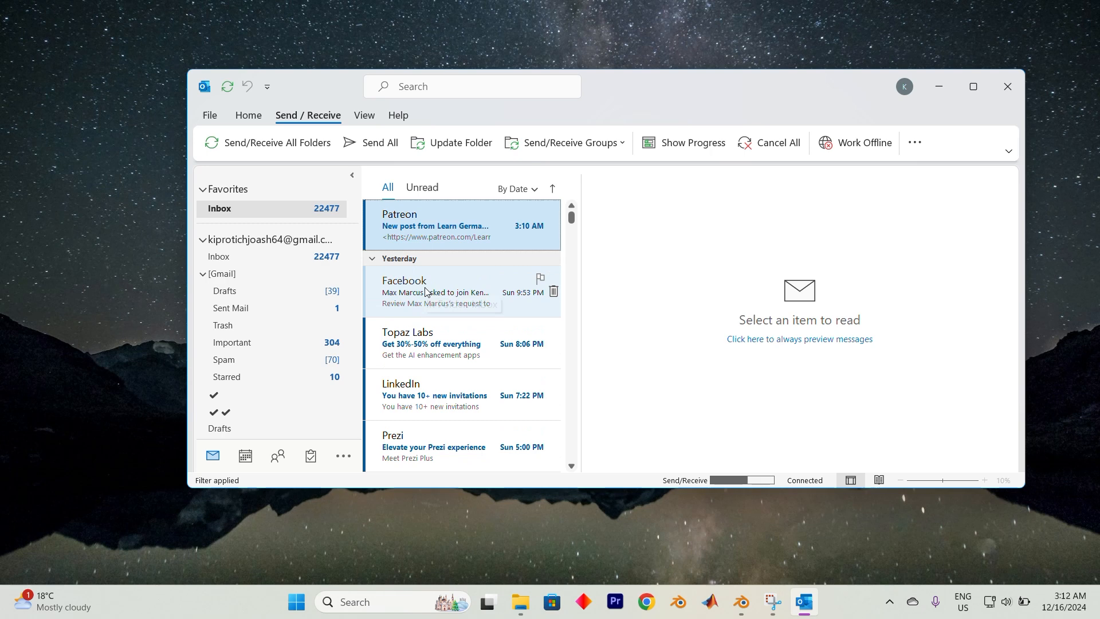
Toggle Work Offline on and back off so the status reads Connected, then show the empty Outbox.
{"action": "left_click", "coordinate": [914, 142]}
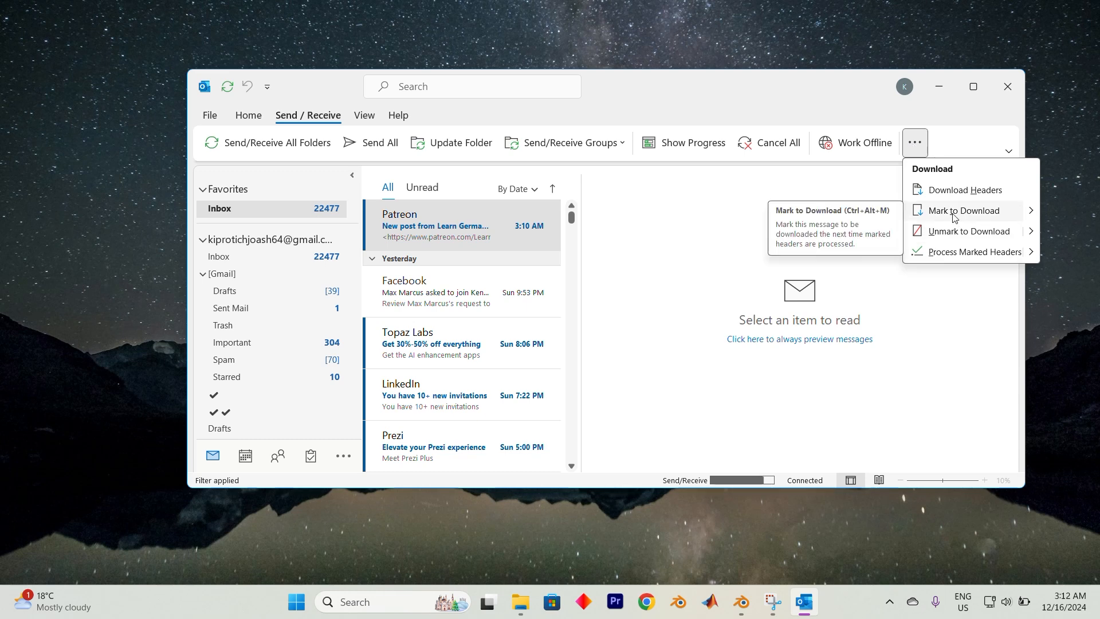
{"action": "mouse_move", "coordinate": [971, 231]}
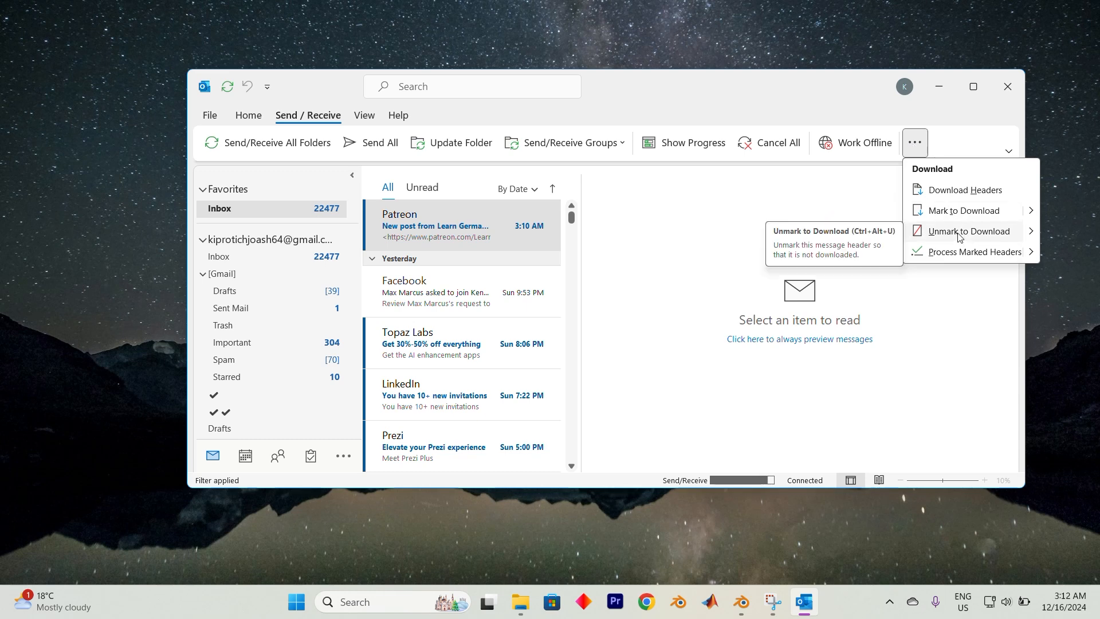
{"action": "left_click", "coordinate": [855, 142]}
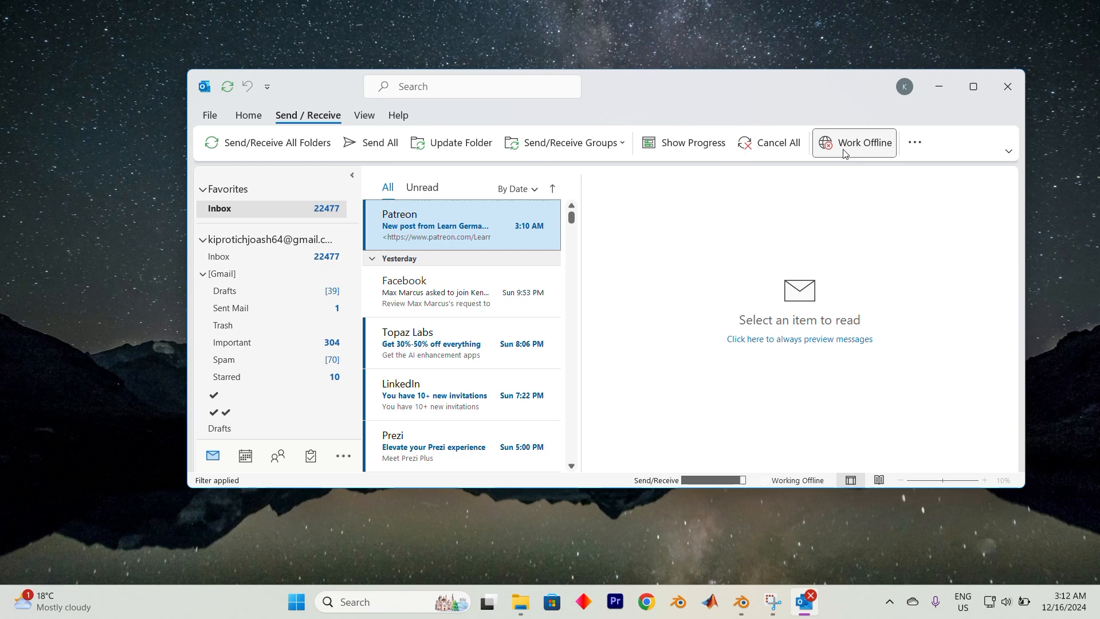
{"action": "left_click", "coordinate": [854, 142]}
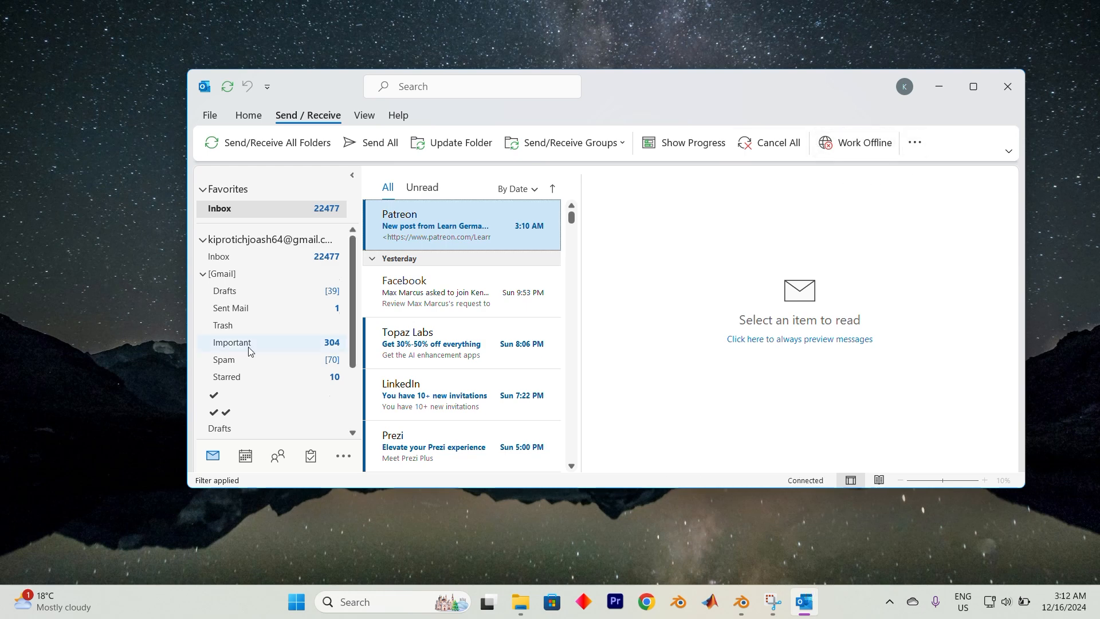
{"action": "left_click", "coordinate": [223, 350]}
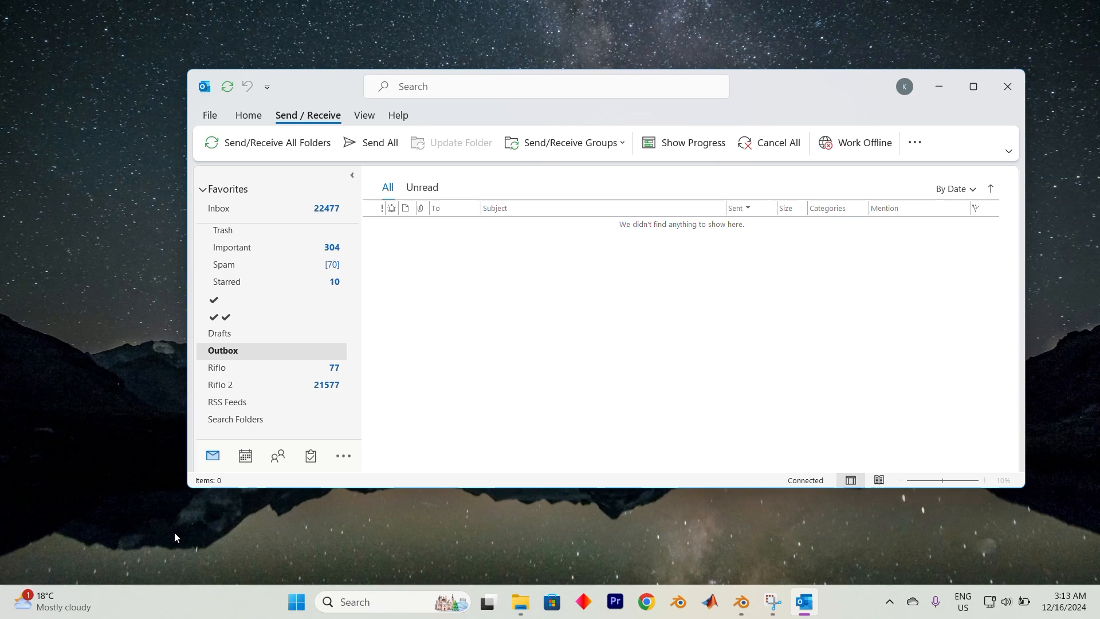
End the Microsoft Outlook process in Task Manager (filtered by 'out') and close Task Manager.
{"action": "left_click", "coordinate": [354, 602]}
{"action": "type", "text": "task"}
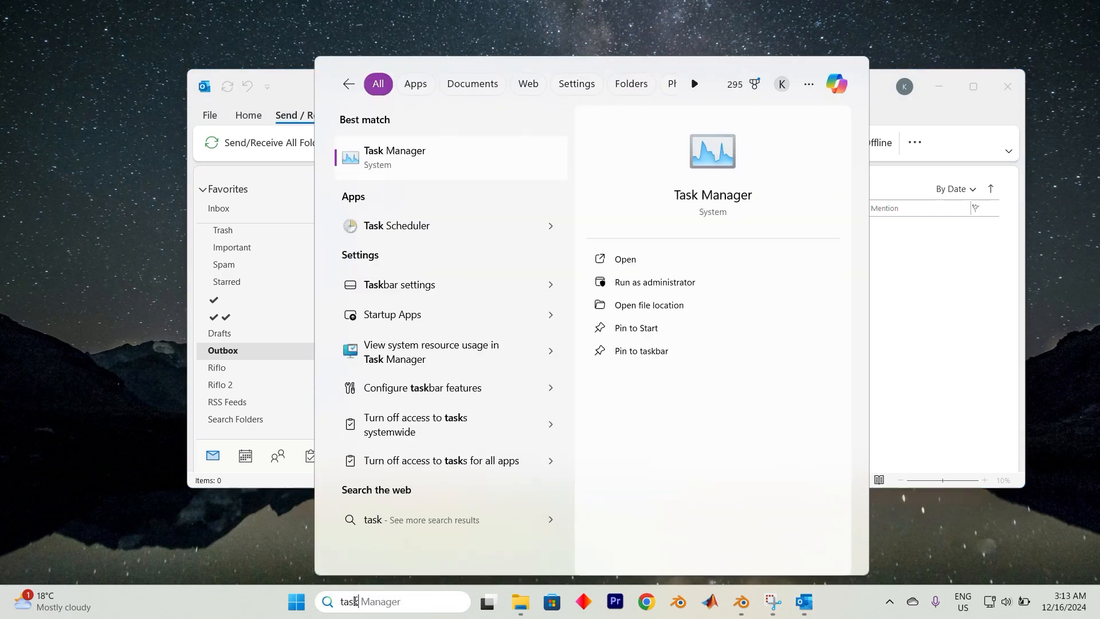
{"action": "left_click", "coordinate": [624, 259]}
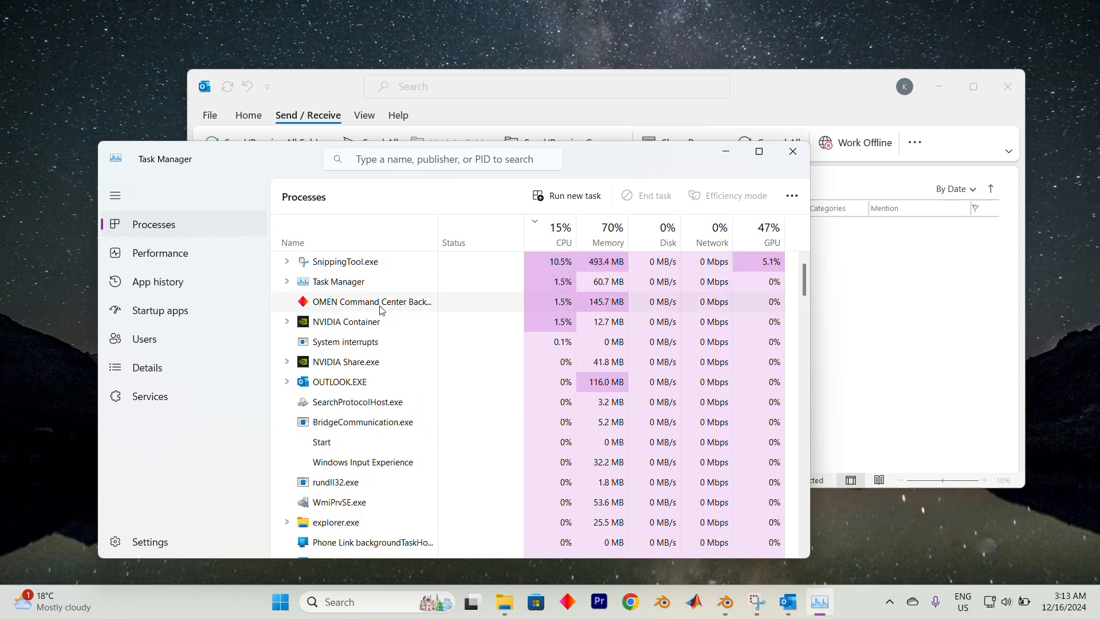
{"action": "type", "text": "out"}
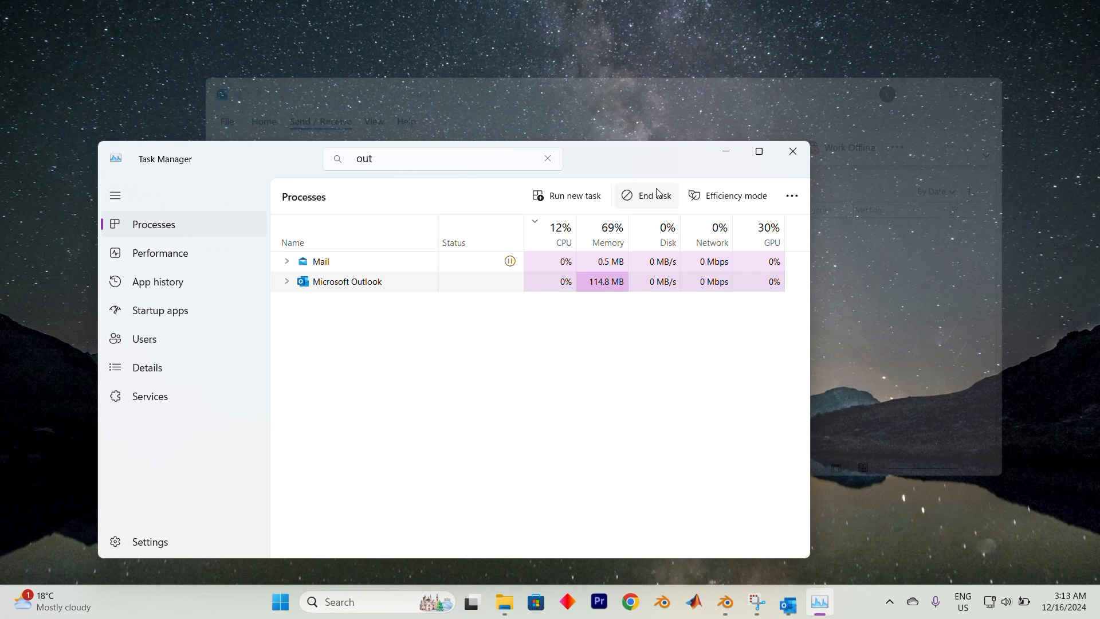
{"action": "left_click", "coordinate": [646, 194]}
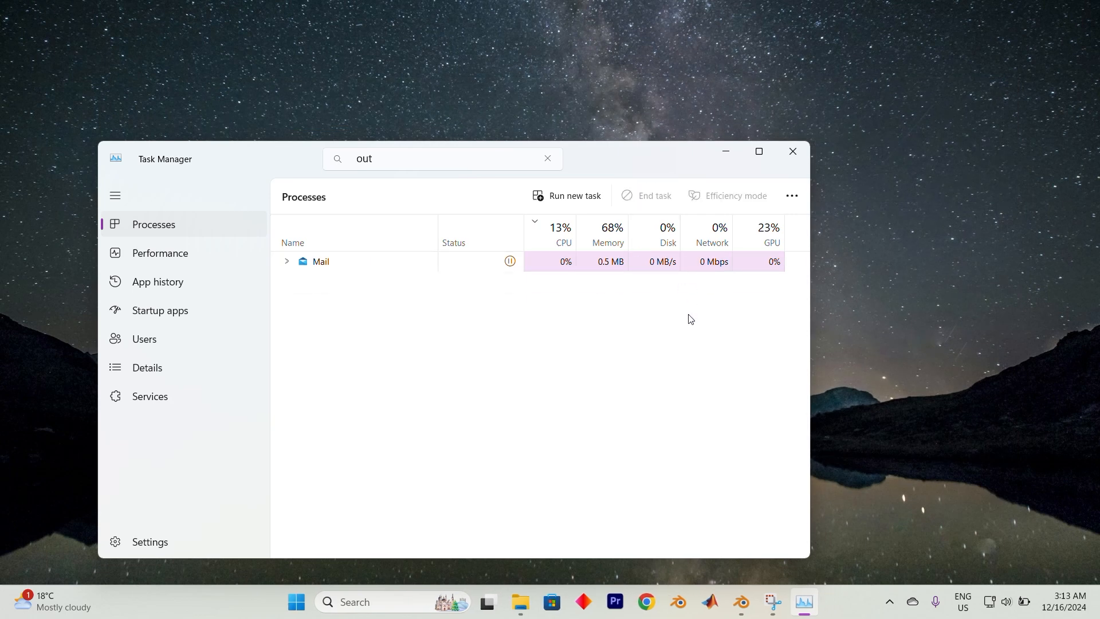
{"action": "mouse_move", "coordinate": [506, 287]}
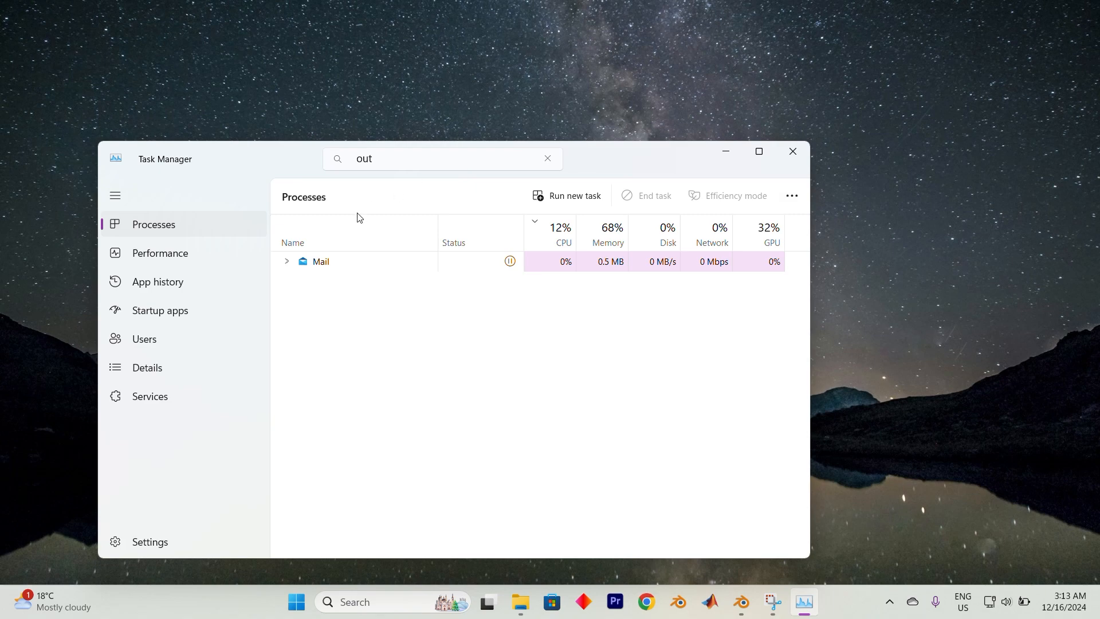
{"action": "left_click", "coordinate": [792, 151]}
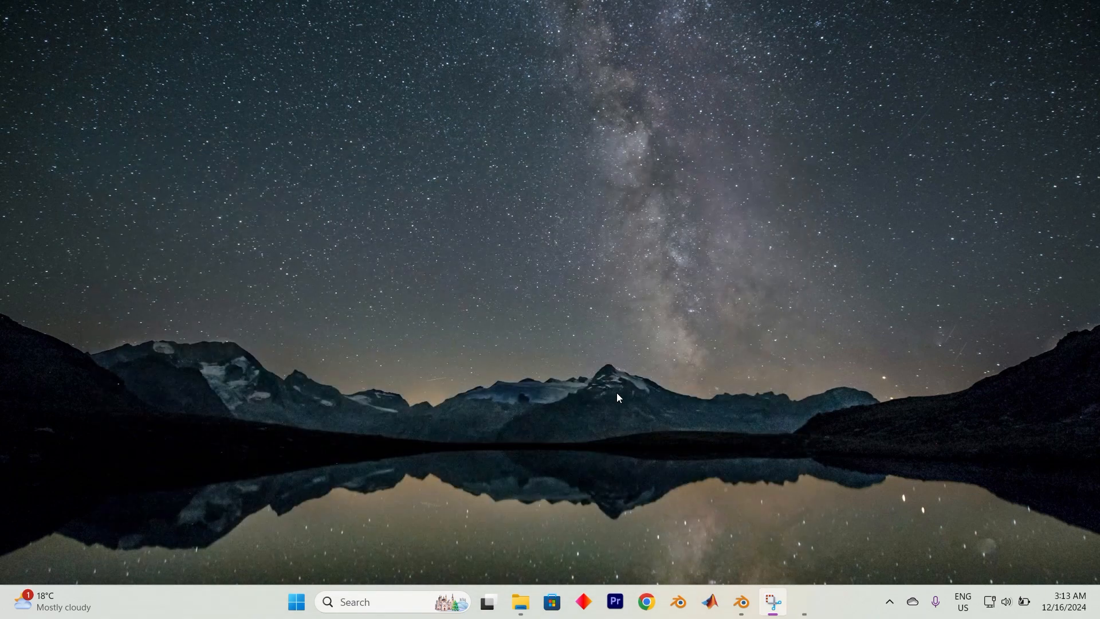
Restart Outlook, confirm 'Send immediately when connected' is ticked in Advanced options, then close Outlook.
{"action": "left_click", "coordinate": [804, 602]}
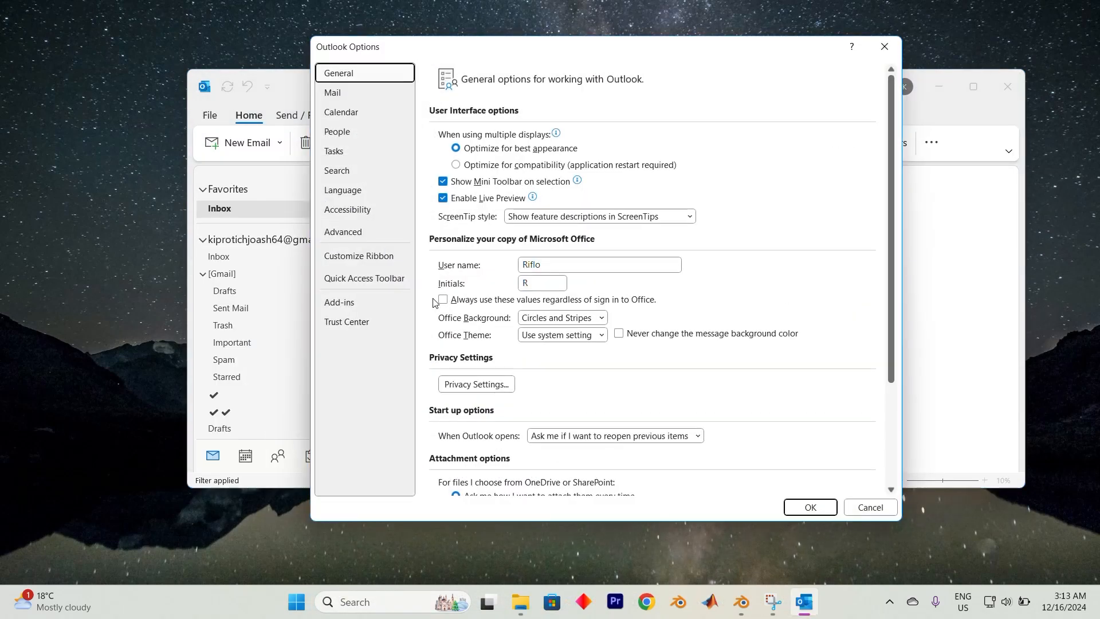
{"action": "left_click", "coordinate": [343, 231]}
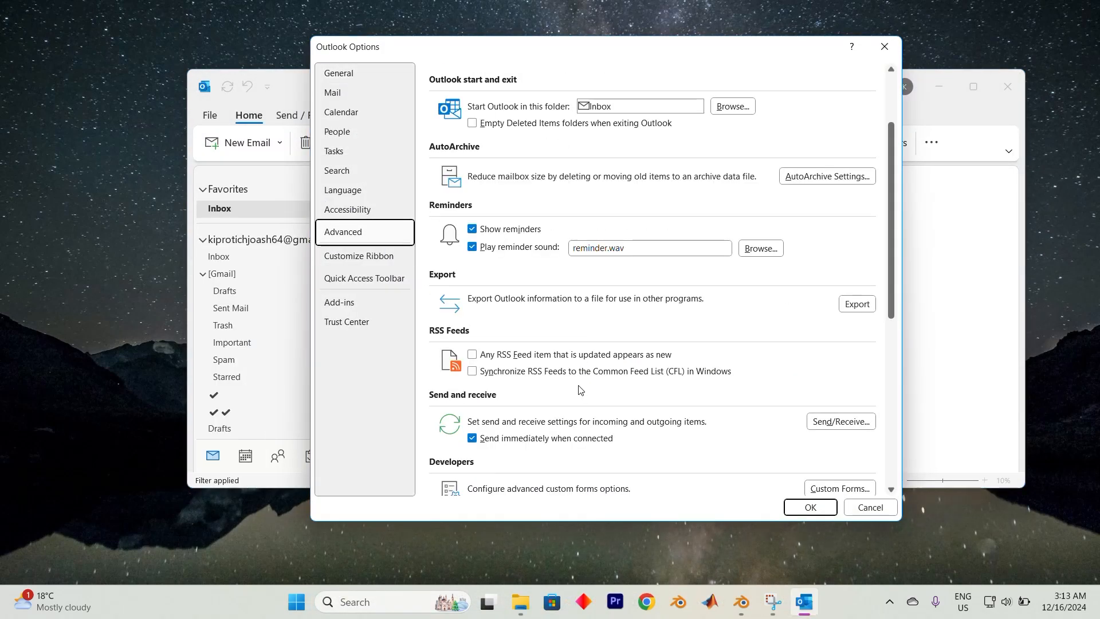
{"action": "scroll", "scroll_direction": "down", "scroll_amount": 3}
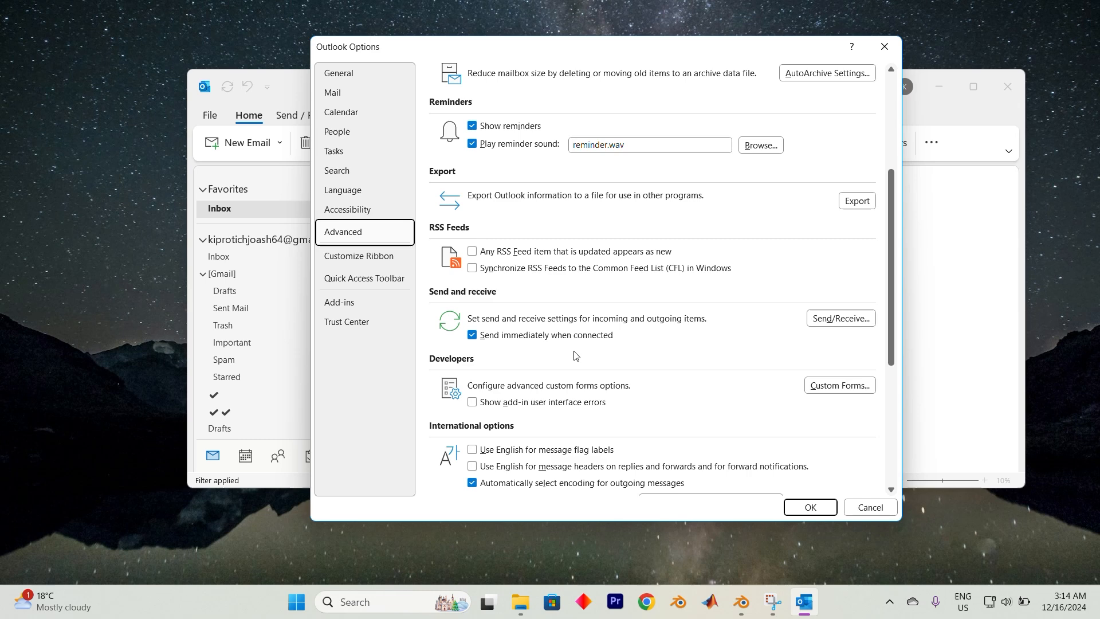
{"action": "mouse_move", "coordinate": [527, 370]}
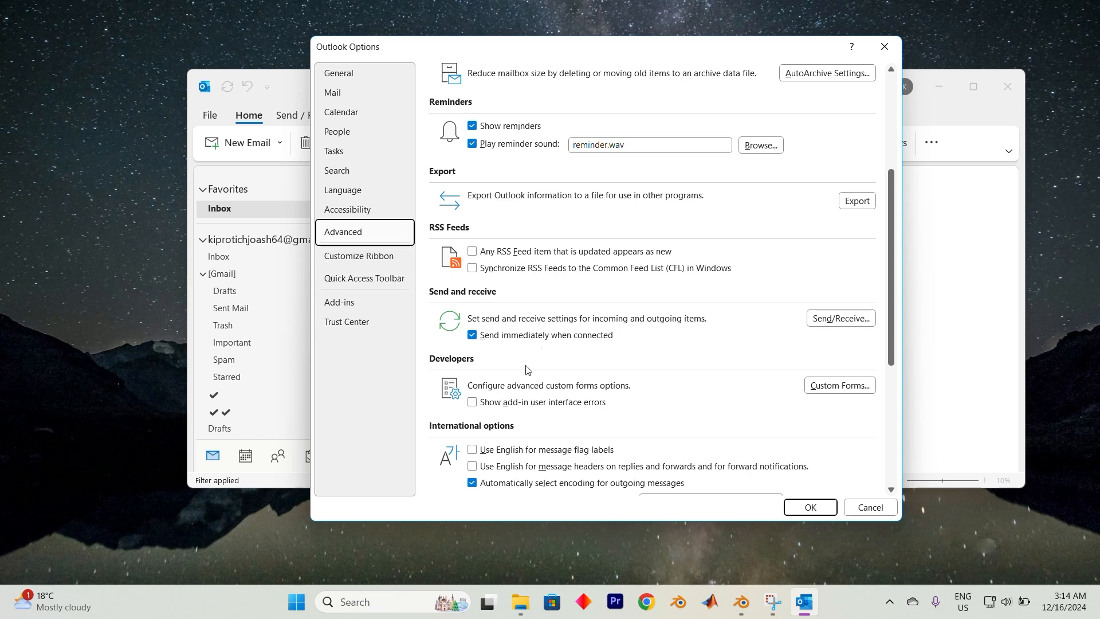
{"action": "mouse_move", "coordinate": [580, 293]}
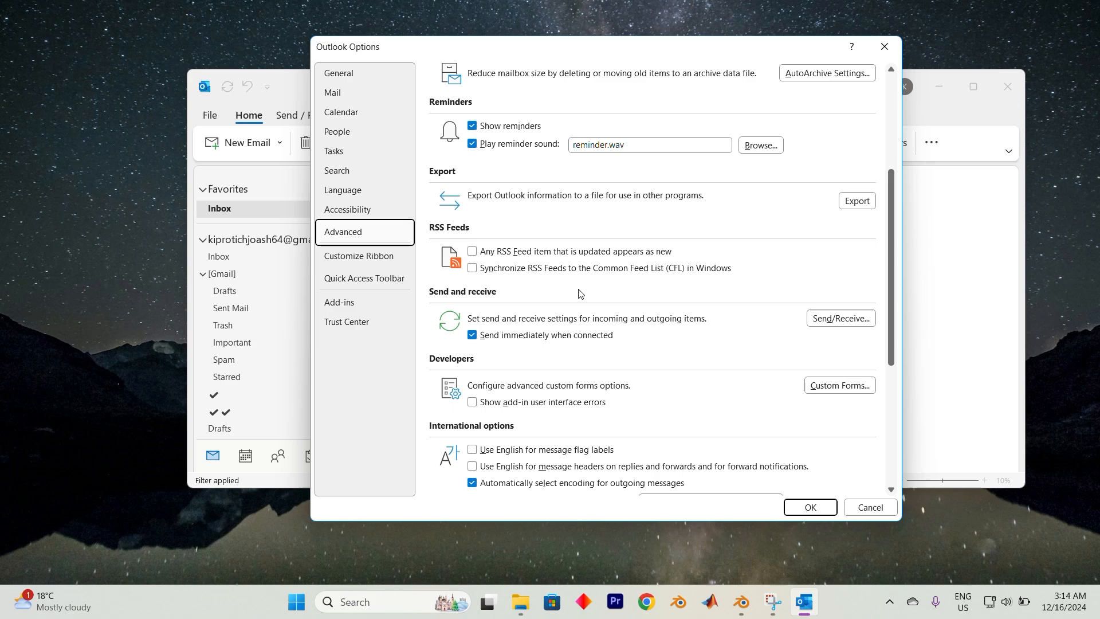
{"action": "scroll", "scroll_direction": "down", "scroll_amount": 3}
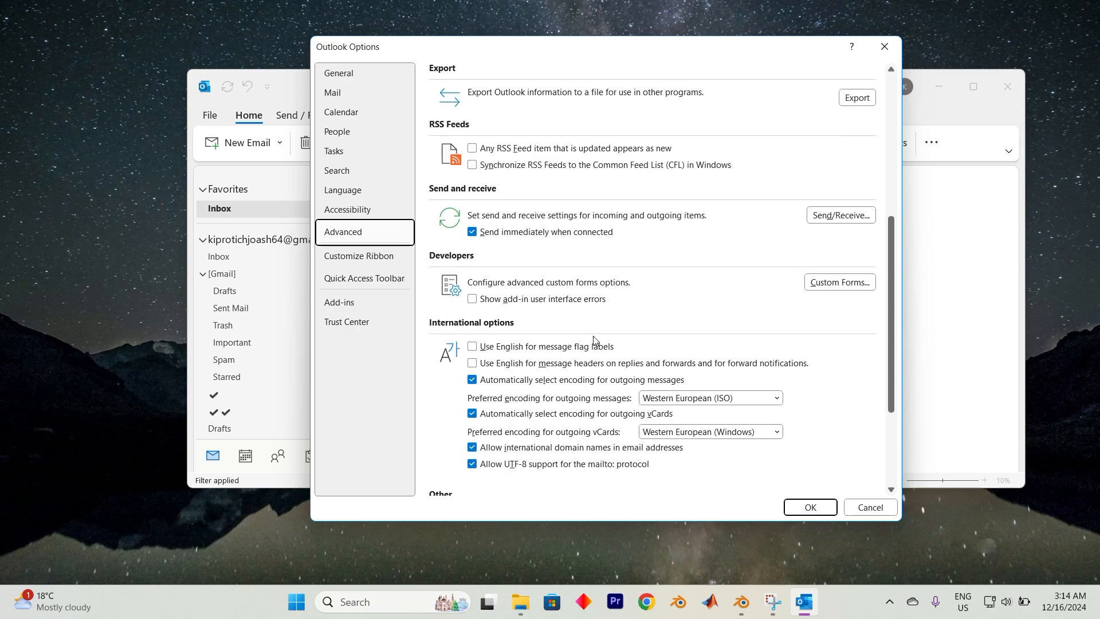
{"action": "scroll", "scroll_direction": "down", "scroll_amount": 3}
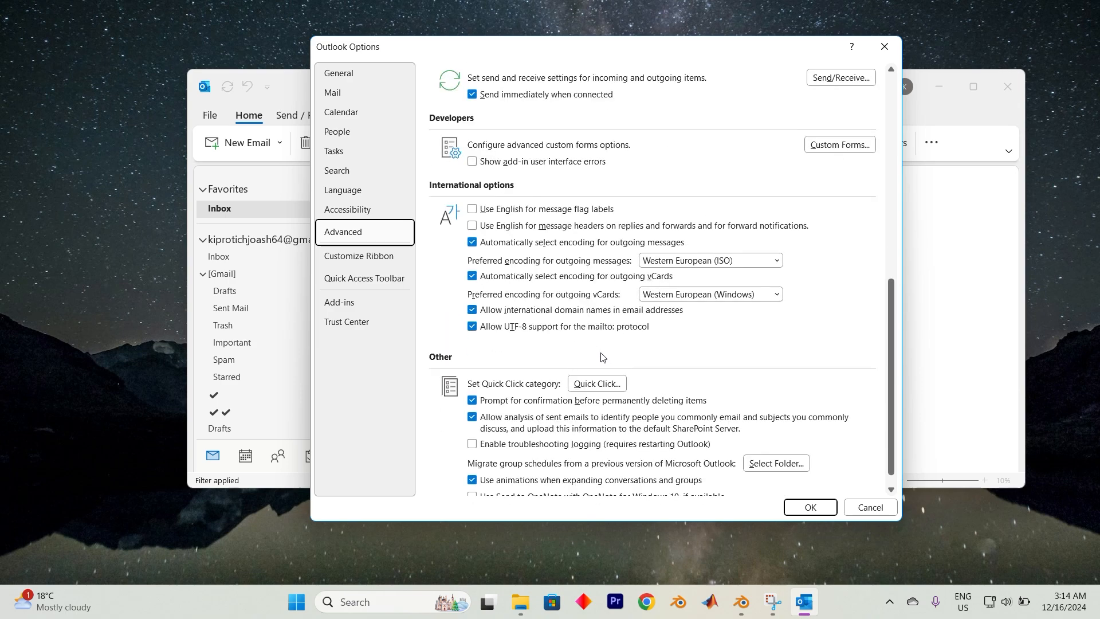
{"action": "scroll", "scroll_direction": "down", "scroll_amount": 3}
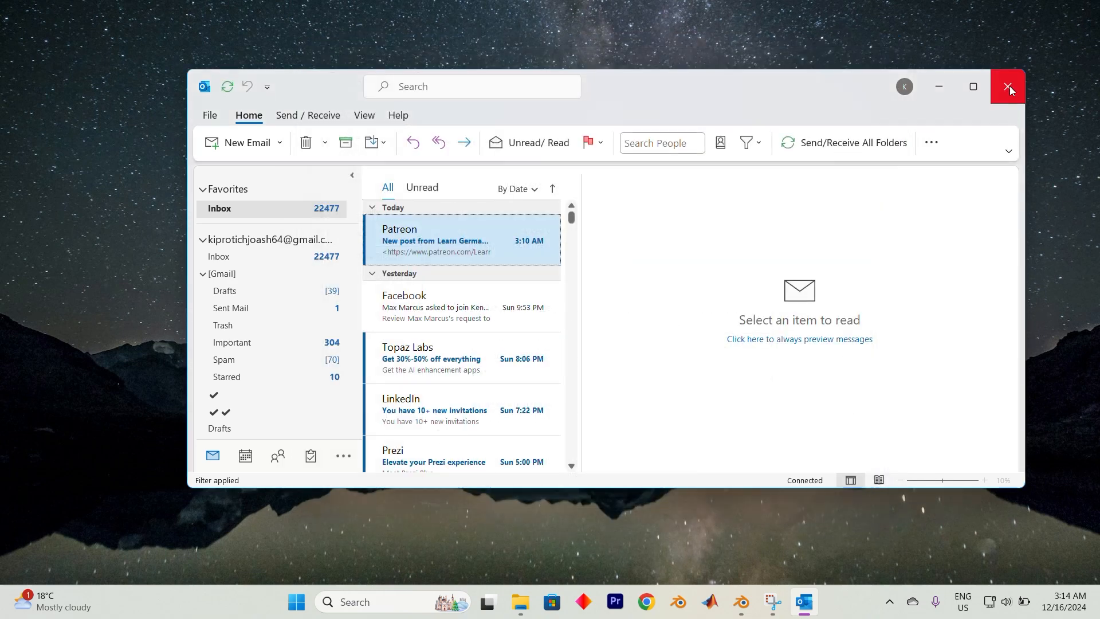
{"action": "left_click", "coordinate": [1009, 86]}
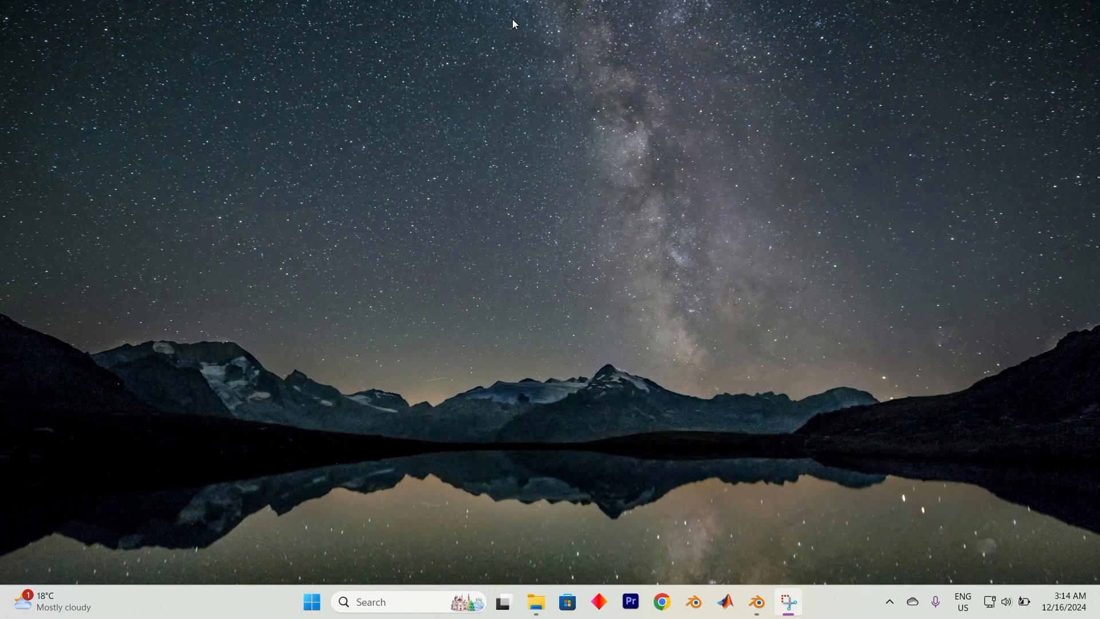